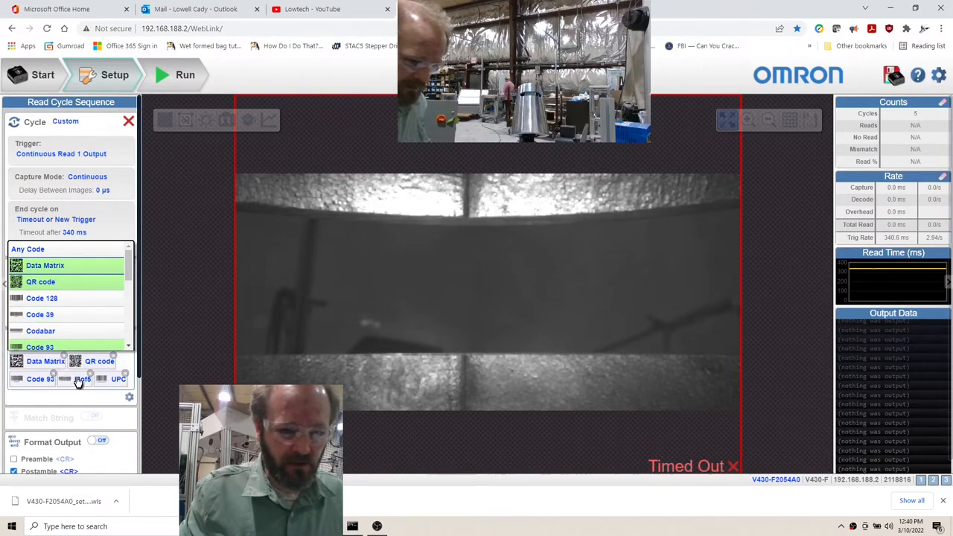
Step: Deselect QR code, Code 93 and UPC so only Data Matrix and I2of5 remain
click(40, 378)
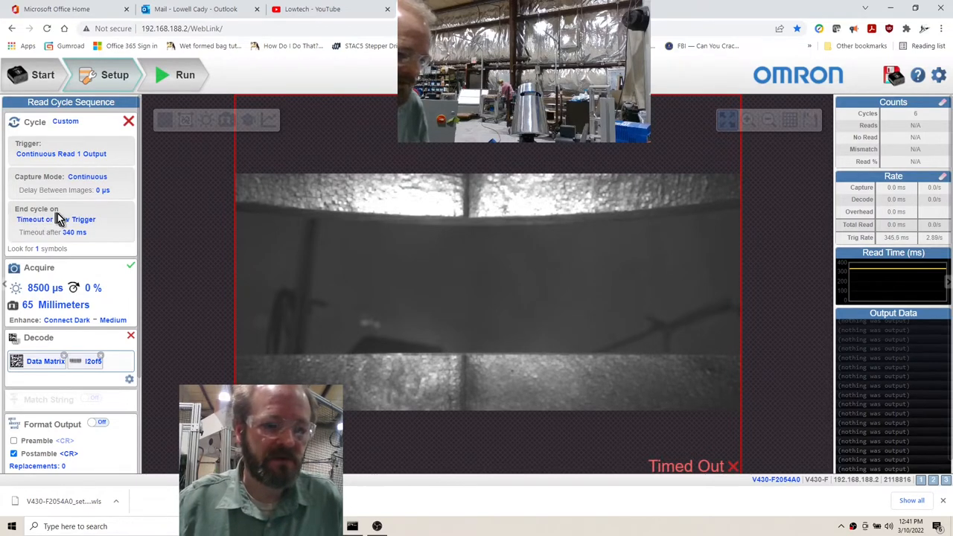
Step: Set End cycle on to New Trigger, then reopen the condition list to change it
click(65, 219)
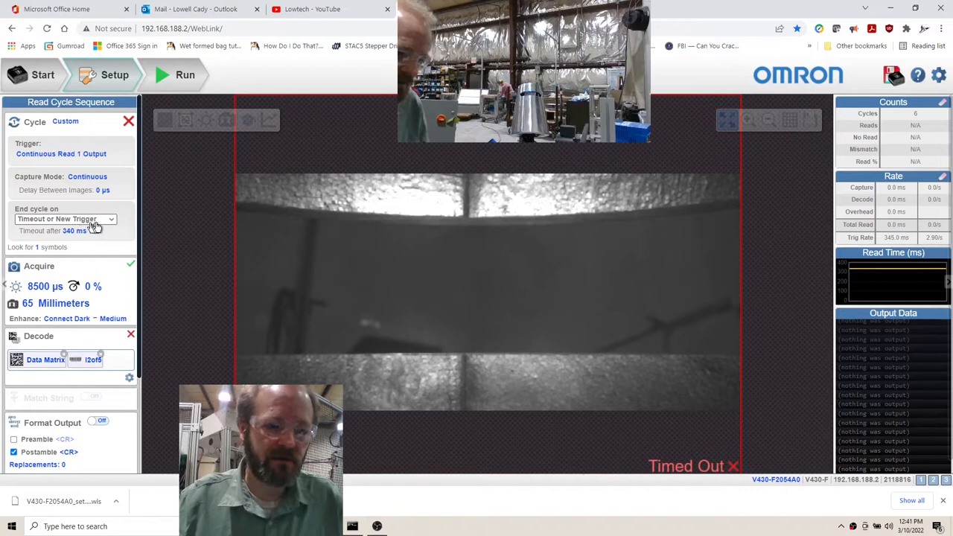
click(65, 219)
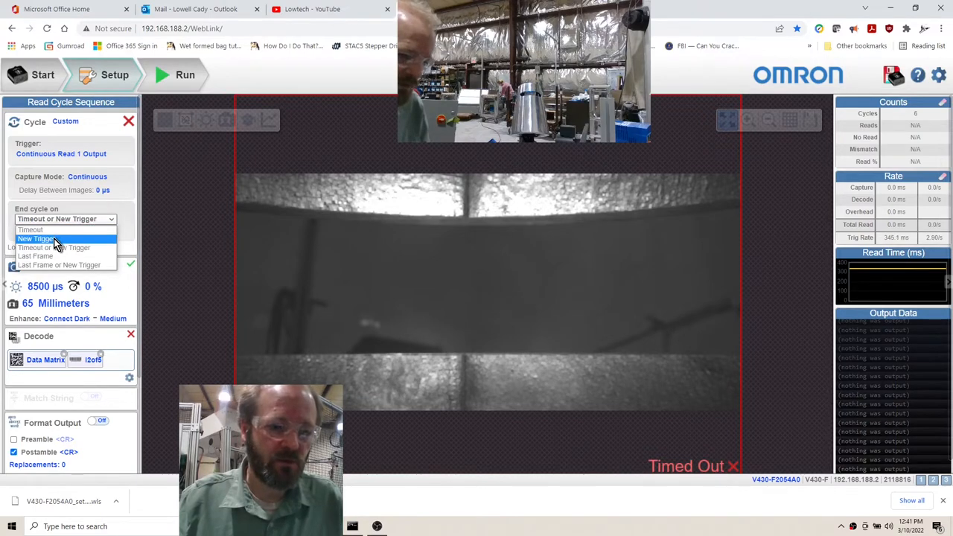
click(39, 238)
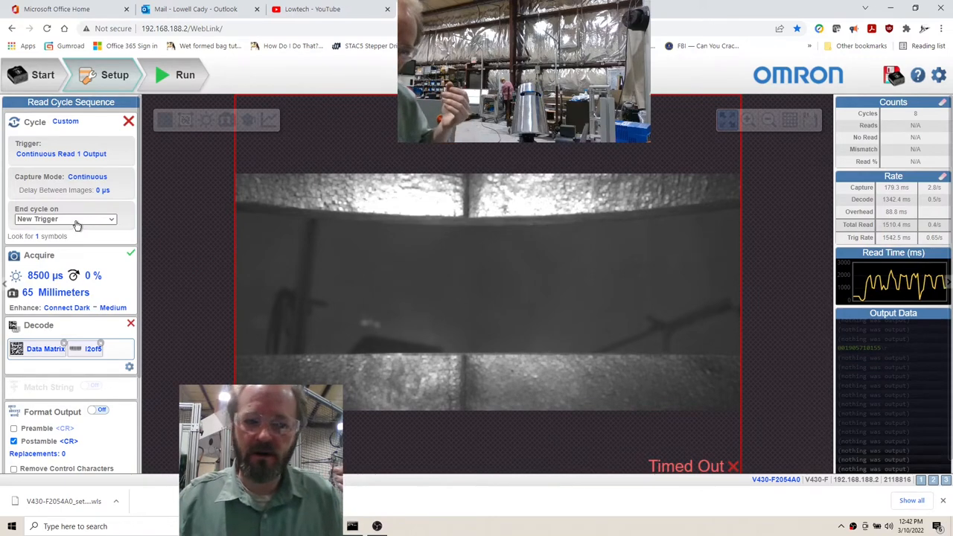
click(66, 219)
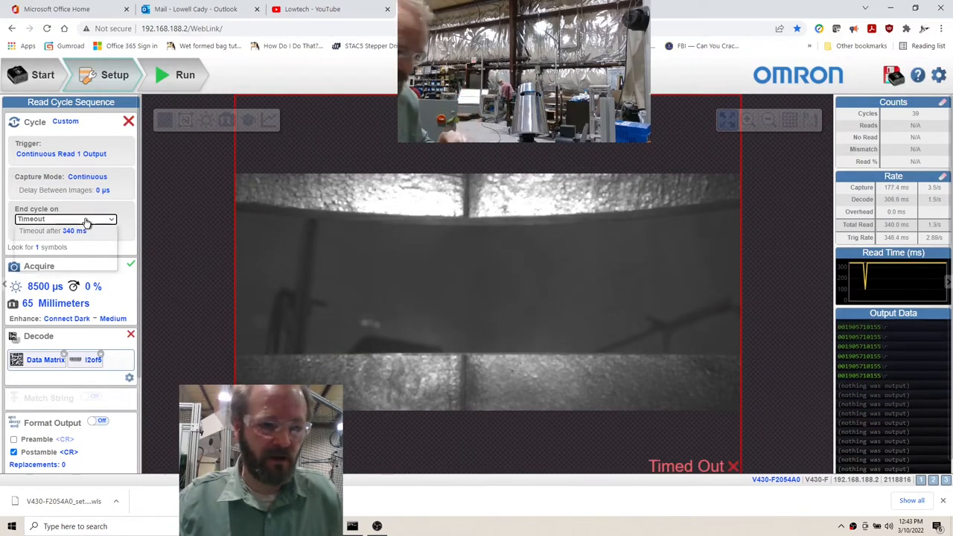
Step: Set End cycle on to Timeout or New Trigger
click(65, 218)
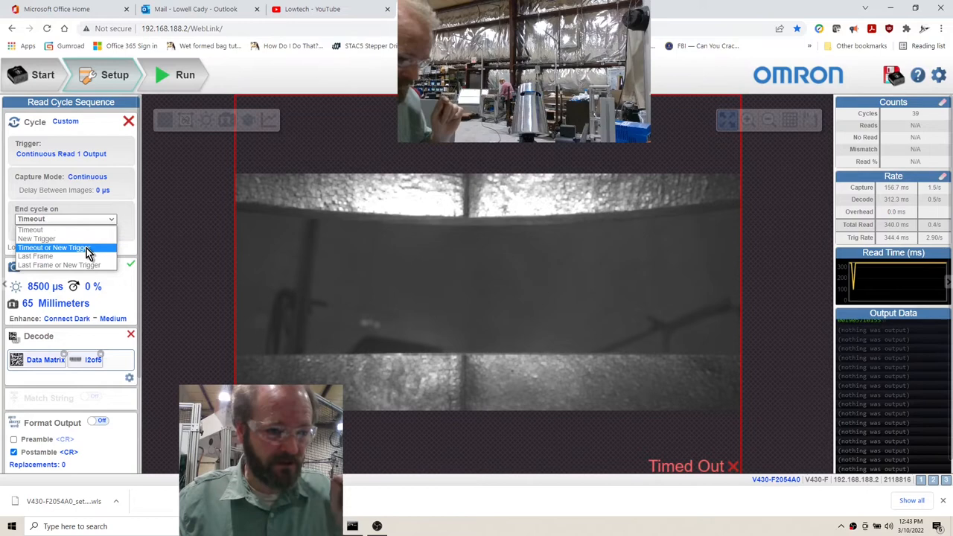
click(55, 247)
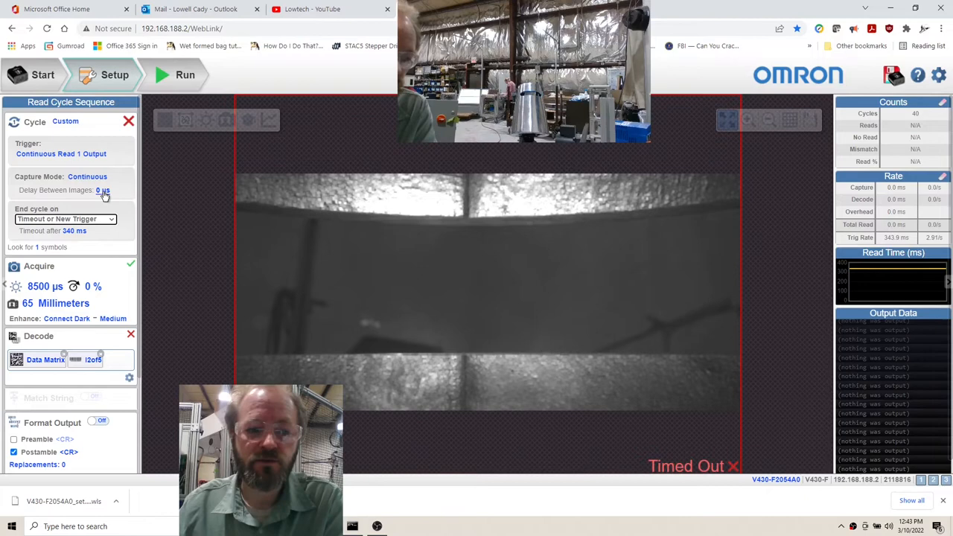
mouse_move(96, 240)
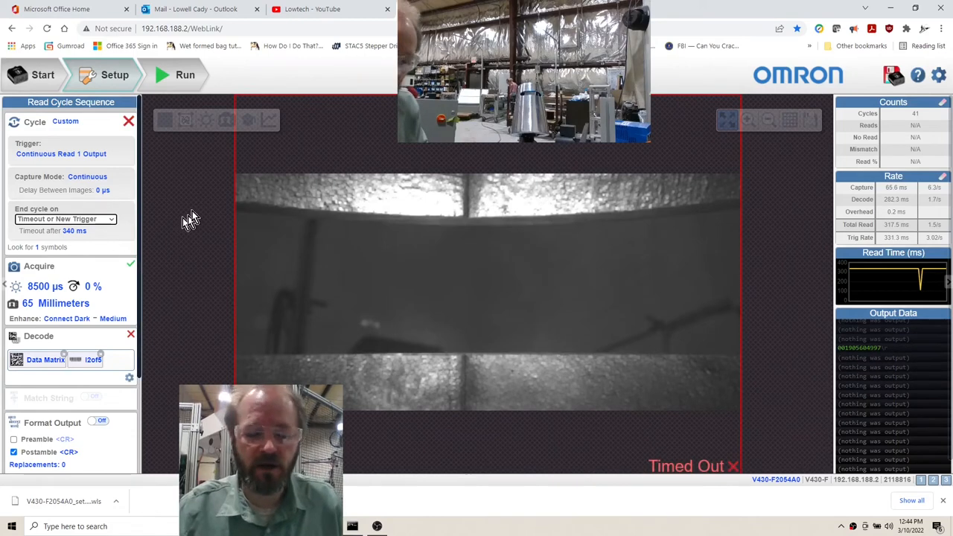
mouse_move(397, 207)
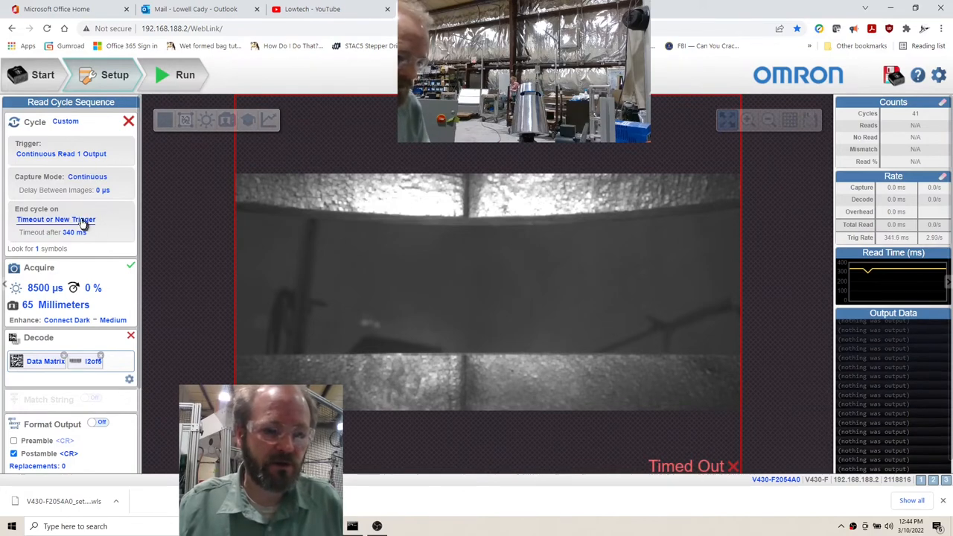
Step: Set End cycle on to New Trigger and reload the WebLink setup page
click(65, 219)
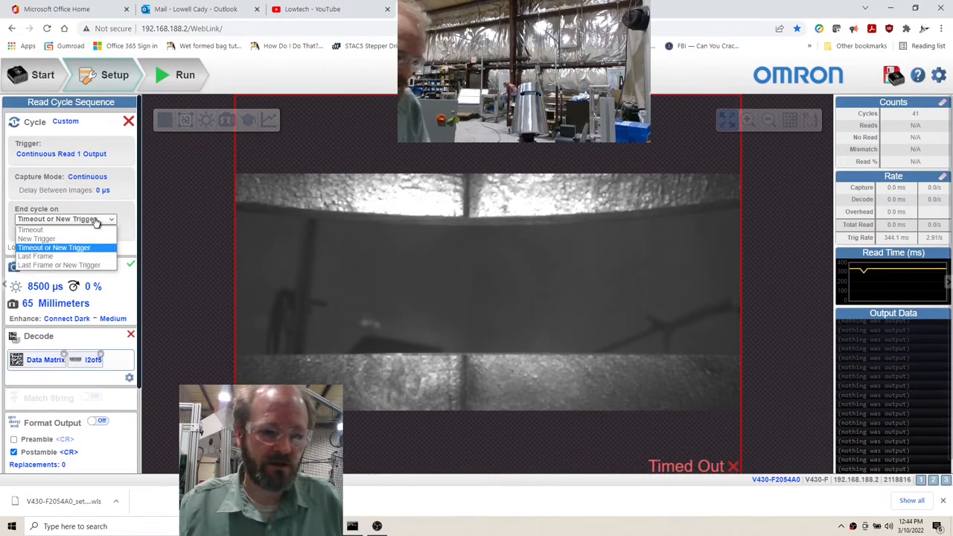
click(54, 247)
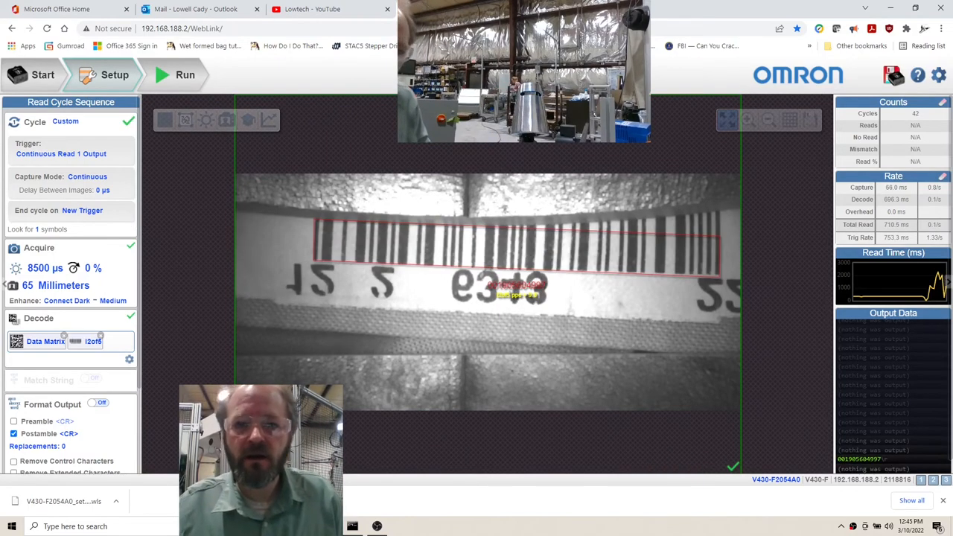
click(668, 8)
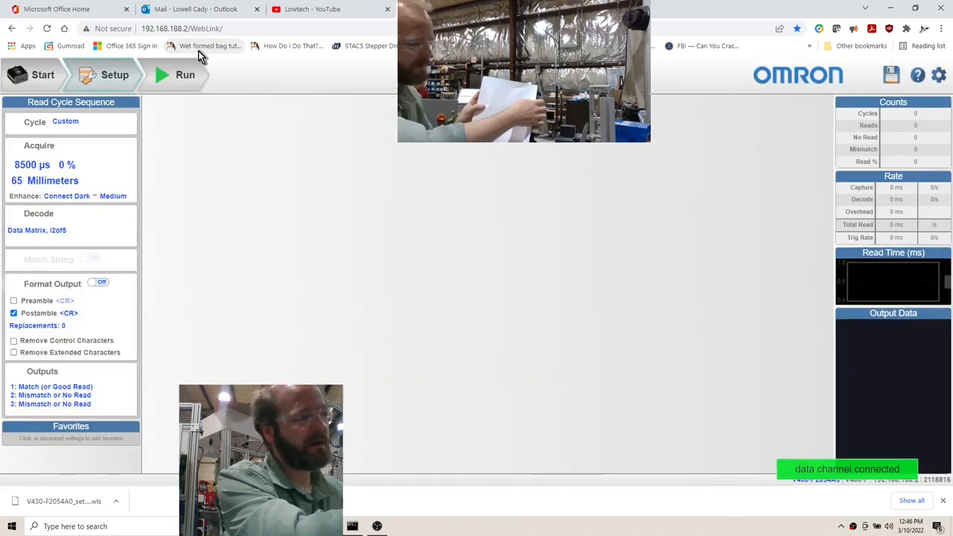
Step: On the reloaded page, open the End cycle on dropdown list
click(177, 74)
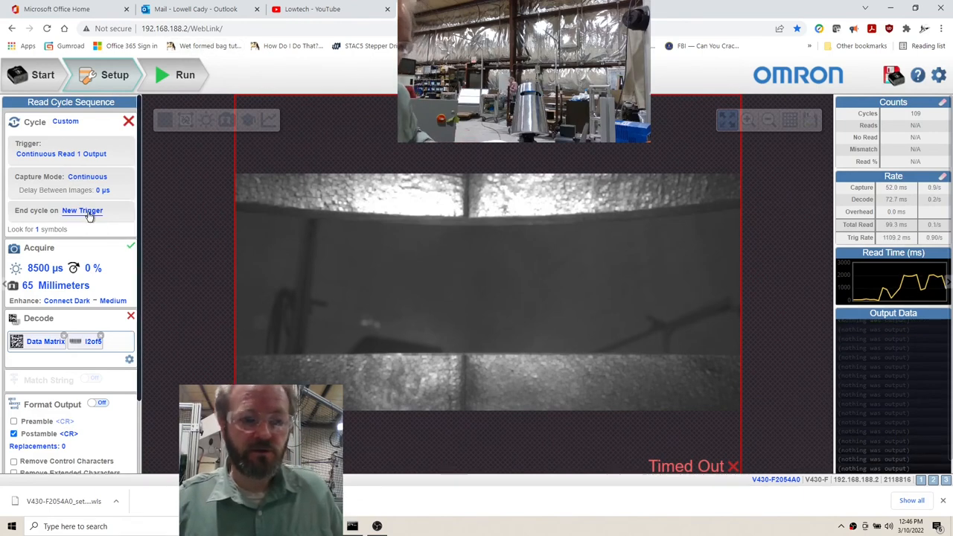
click(66, 219)
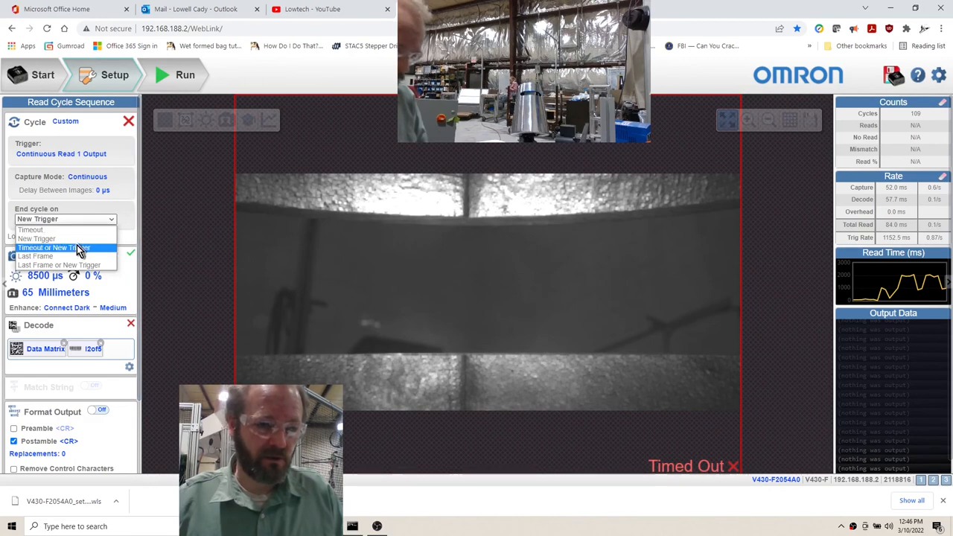